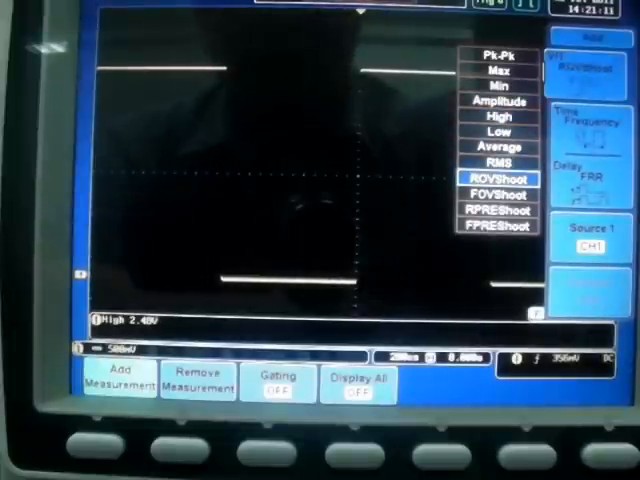
Add falling preshoot and rising overshoot as the final CH1 measurements
left_click(499, 226)
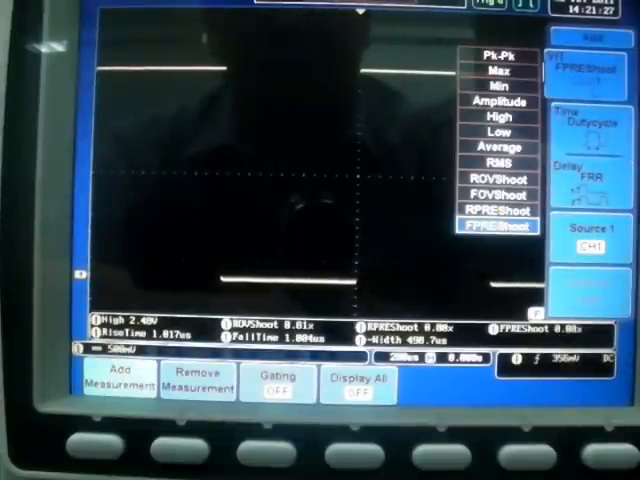
left_click(493, 178)
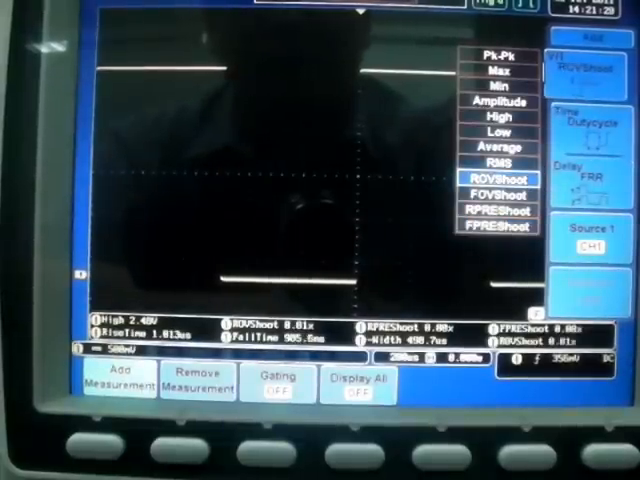